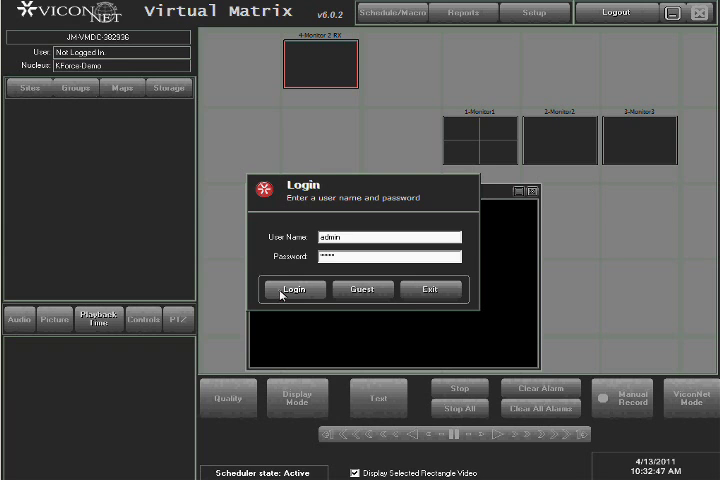
Log in to Virtual Matrix as admin with the saved password
{"action": "left_click", "coordinate": [292, 289]}
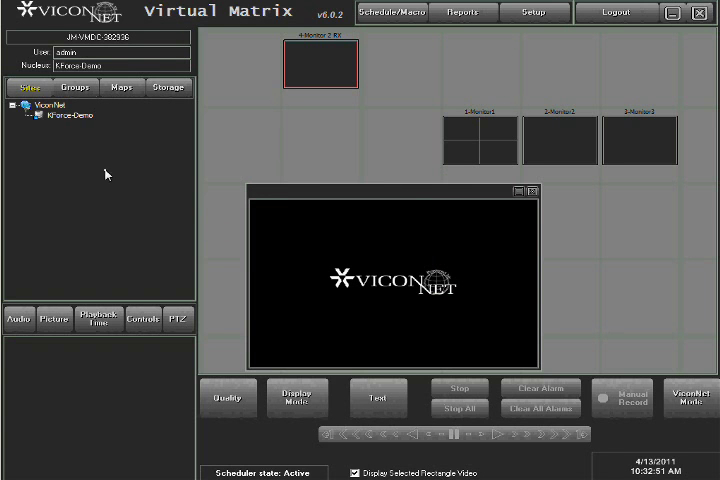
{"action": "mouse_move", "coordinate": [107, 137]}
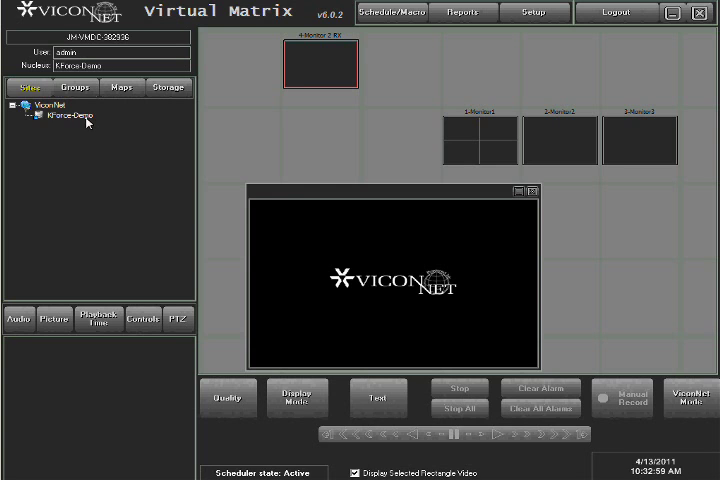
Expand KForce-Demo in the Sites tree to reveal Cameras 2, 3 and 4
{"action": "left_click", "coordinate": [28, 117]}
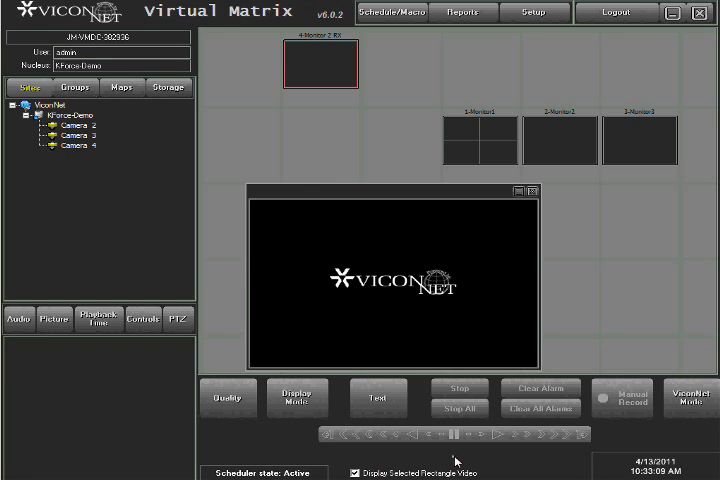
{"action": "mouse_move", "coordinate": [357, 309]}
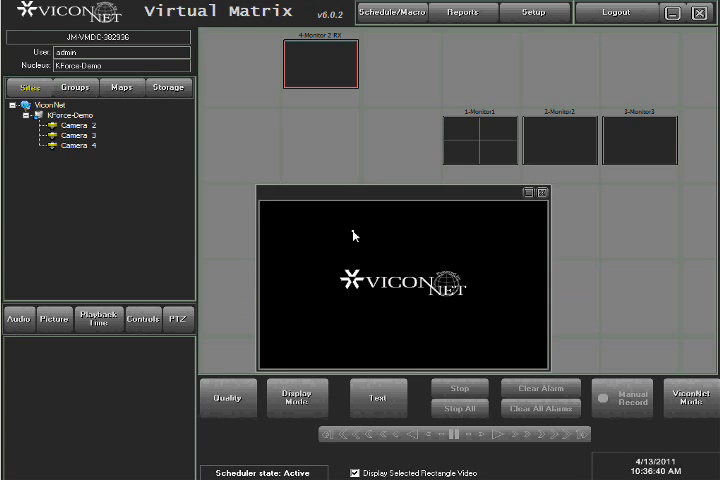
{"action": "mouse_move", "coordinate": [339, 137]}
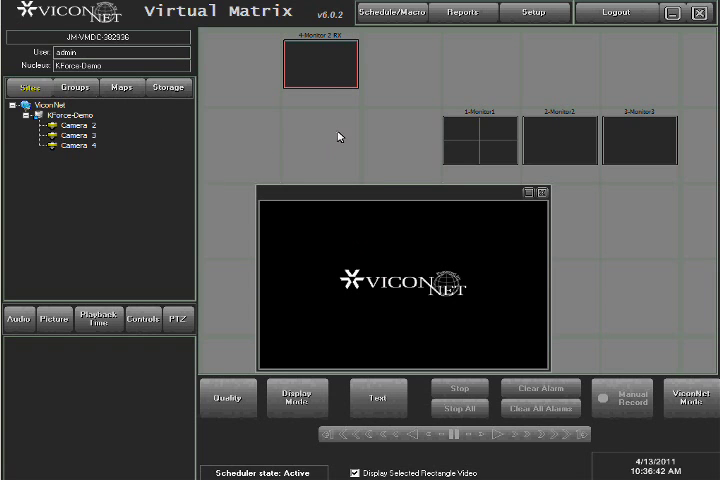
Select monitor 4-Monitor 2 RX and assign KForce-Demo Camera 3 to it
{"action": "left_click", "coordinate": [465, 141]}
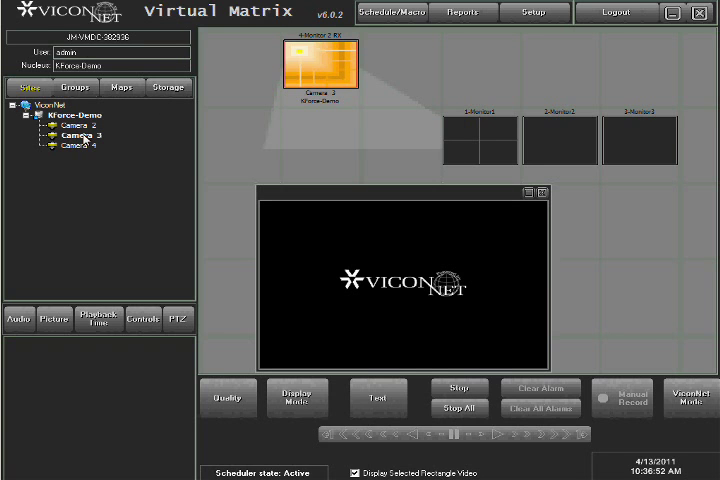
{"action": "left_click", "coordinate": [73, 131]}
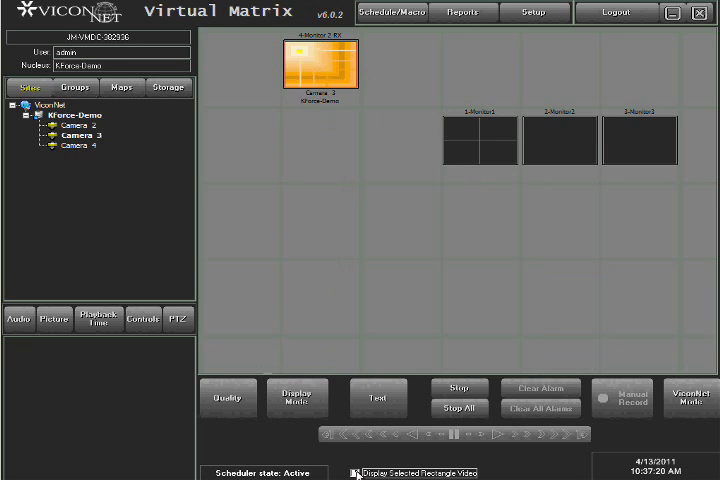
Turn on Display Selected Rectangle Video to see Camera 3's parking-lot feed
{"action": "left_click", "coordinate": [353, 473]}
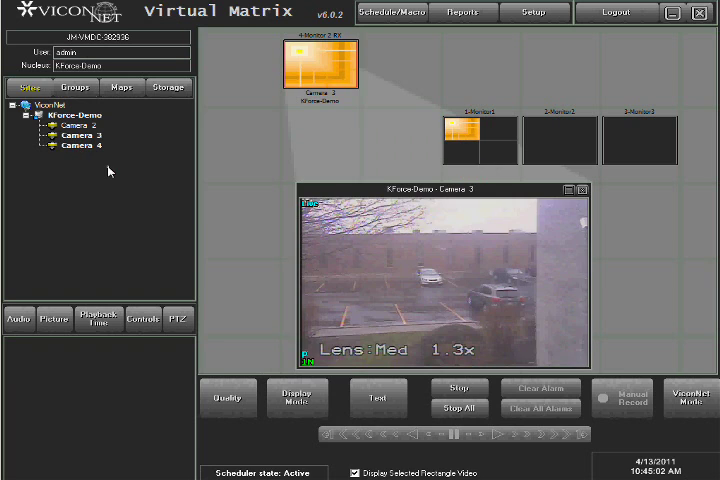
{"action": "mouse_move", "coordinate": [329, 161]}
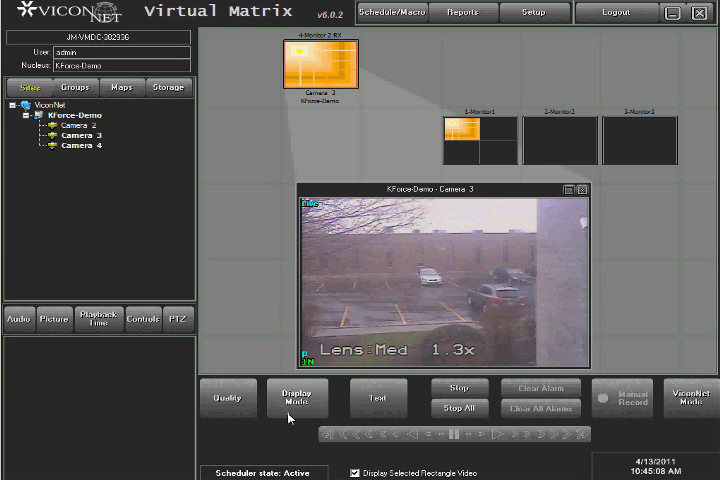
Switch 4-Monitor 2 RX to a 3x3 display mode holding Camera 3
{"action": "left_click", "coordinate": [297, 398]}
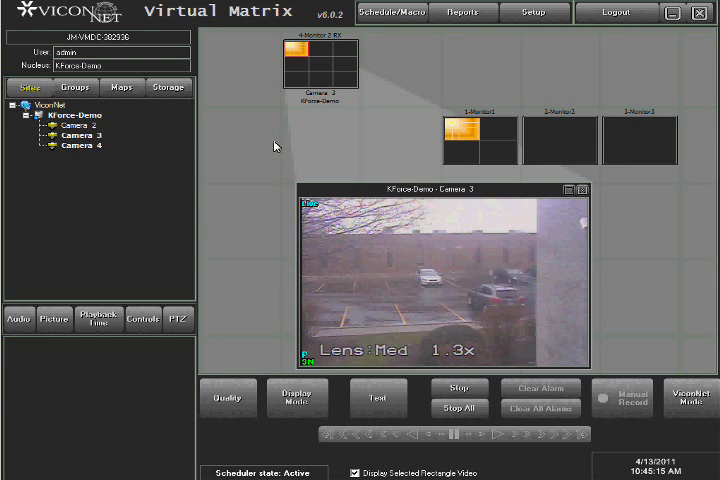
{"action": "mouse_move", "coordinate": [133, 137]}
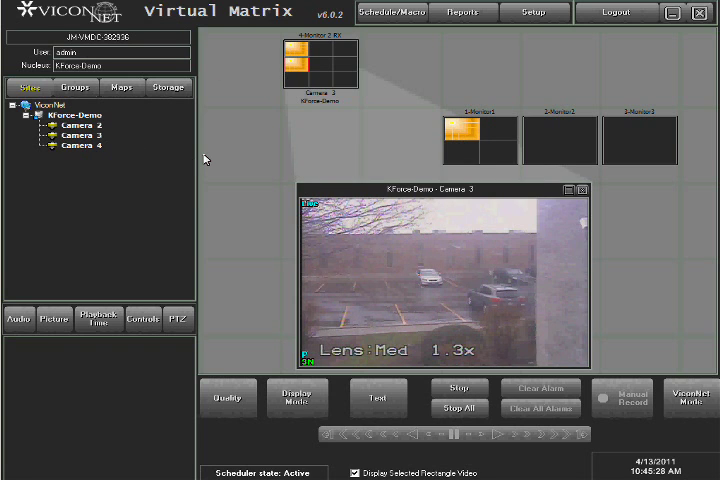
{"action": "mouse_move", "coordinate": [297, 52]}
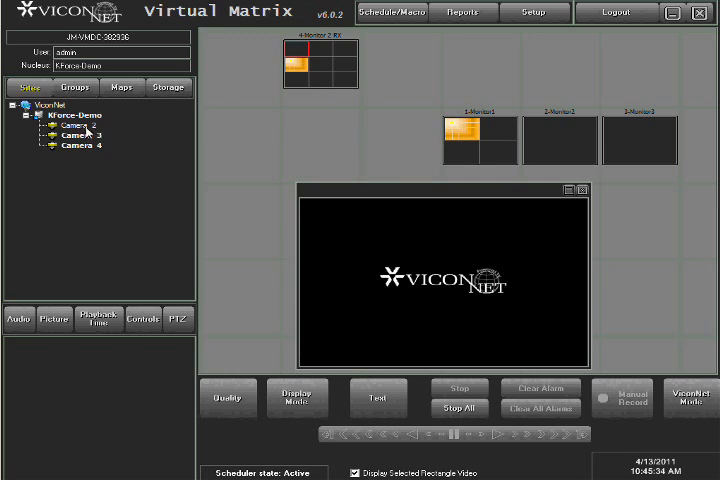
{"action": "mouse_move", "coordinate": [260, 120]}
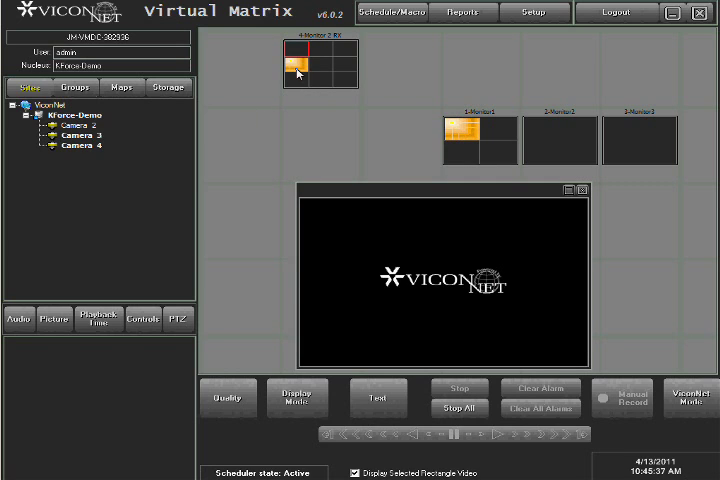
Stop the Camera 3 tile's video, then stop video on all monitors
{"action": "left_click", "coordinate": [302, 62]}
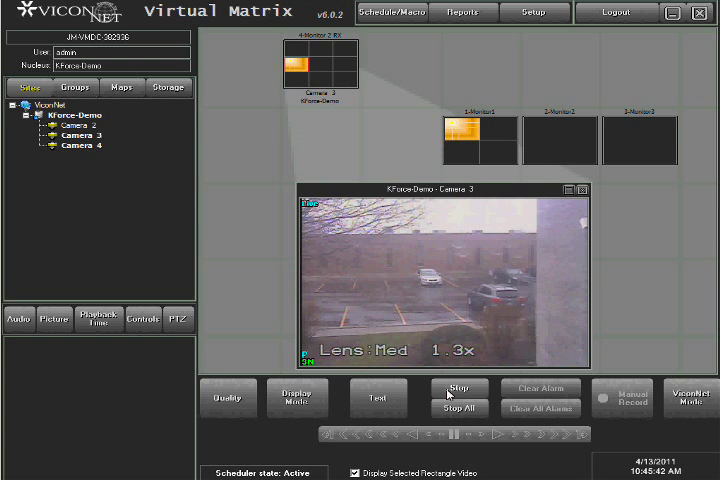
{"action": "left_click", "coordinate": [459, 388]}
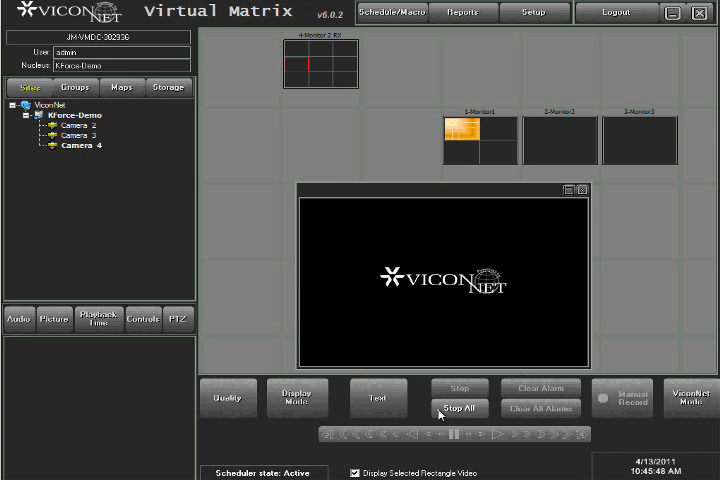
{"action": "left_click", "coordinate": [459, 408]}
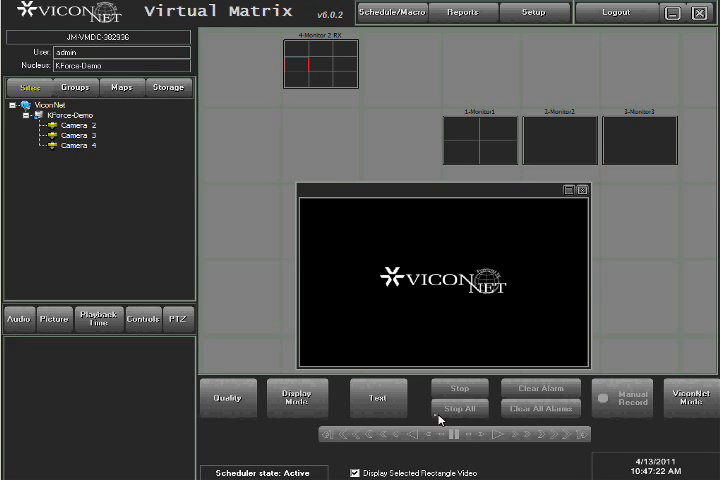
{"action": "mouse_move", "coordinate": [143, 180]}
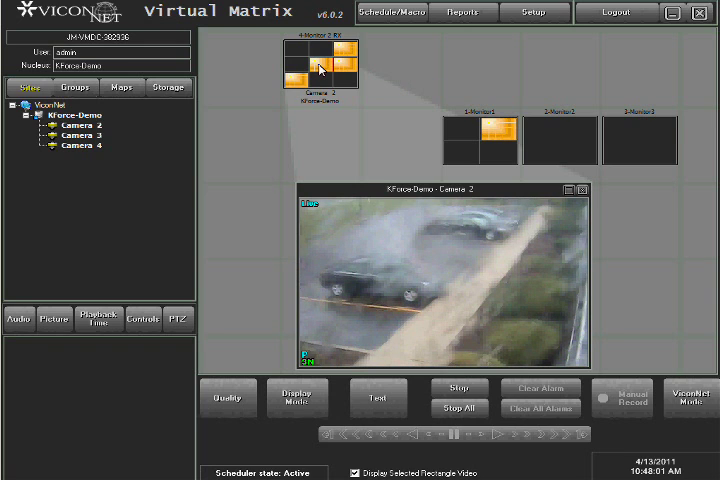
{"action": "mouse_move", "coordinate": [318, 120]}
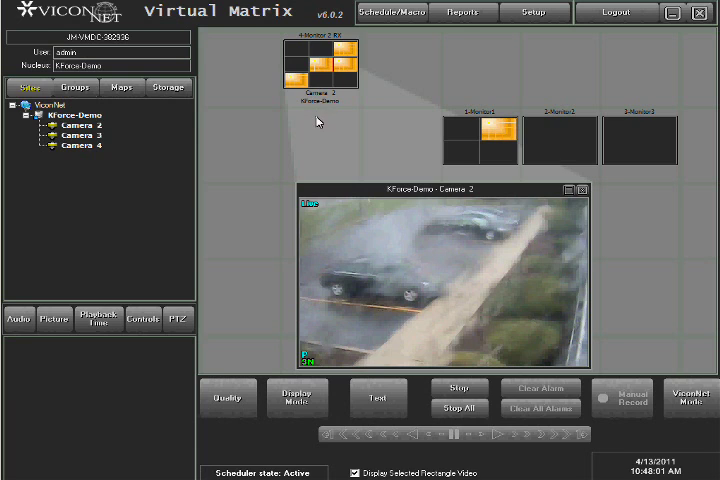
Assign Camera 4 to 1-Monitor1's top-left quadrant and view its live video
{"action": "left_click", "coordinate": [458, 409]}
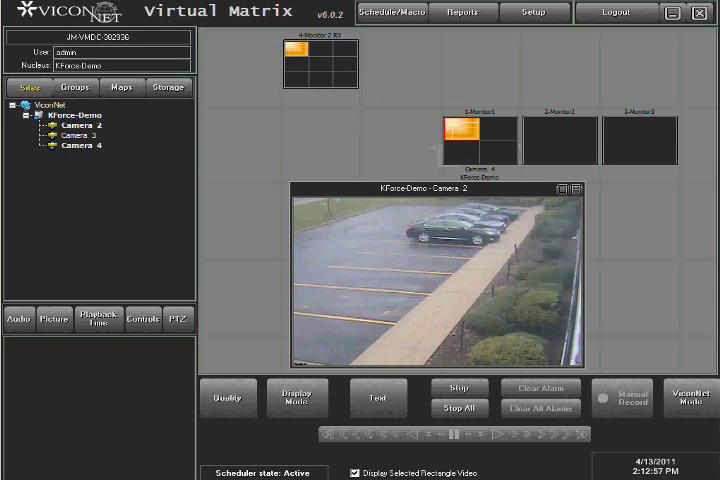
{"action": "left_click", "coordinate": [75, 144]}
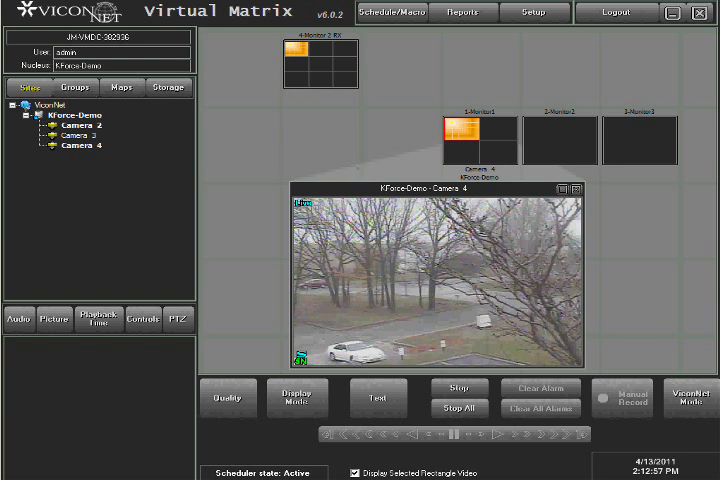